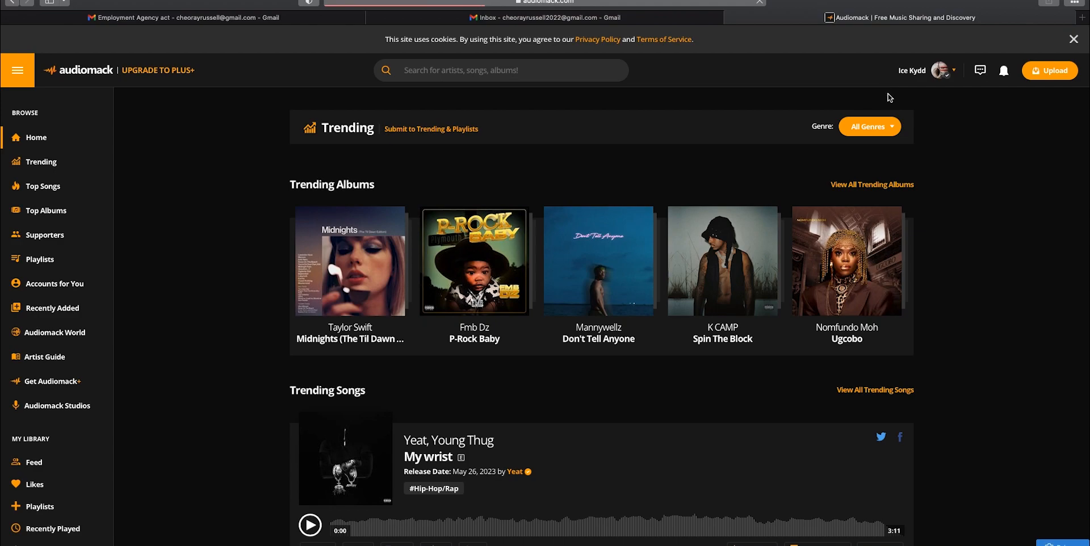
Step: Go to the Creator Dashboard from the profile avatar menu
{"action": "left_click", "coordinate": [956, 71]}
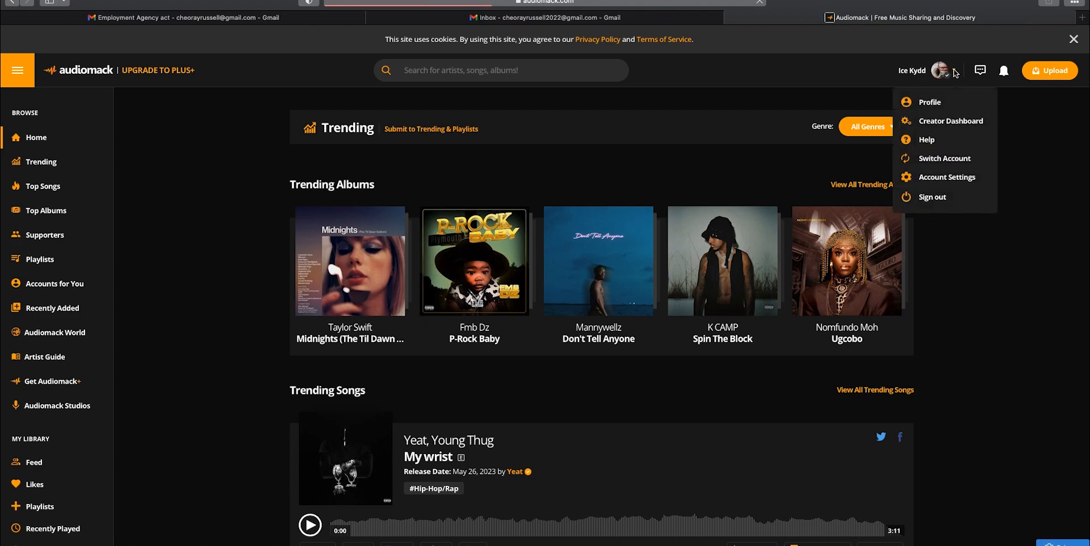
{"action": "left_click", "coordinate": [950, 120]}
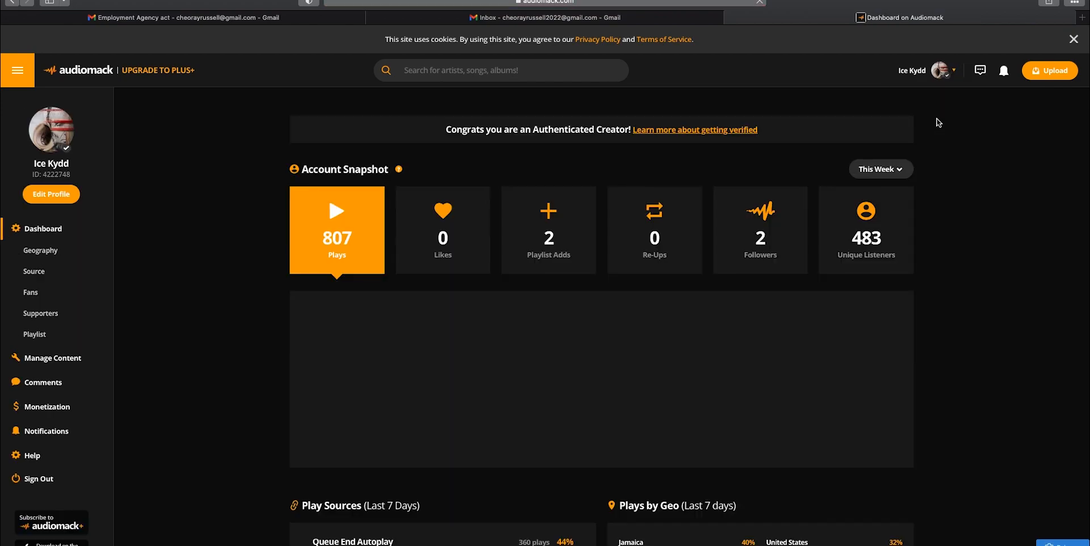
{"action": "left_click", "coordinate": [956, 71]}
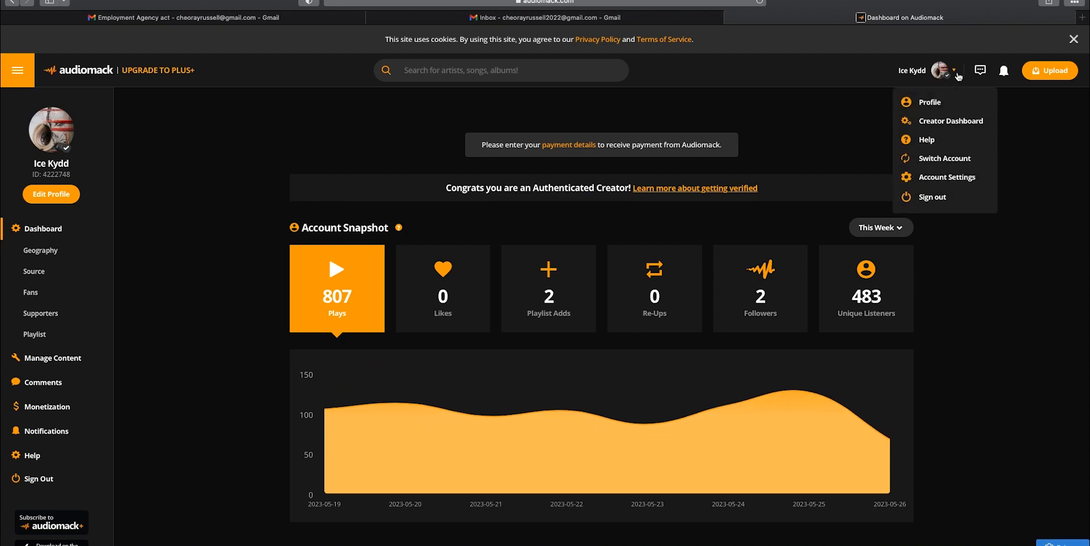
{"action": "left_click", "coordinate": [614, 217]}
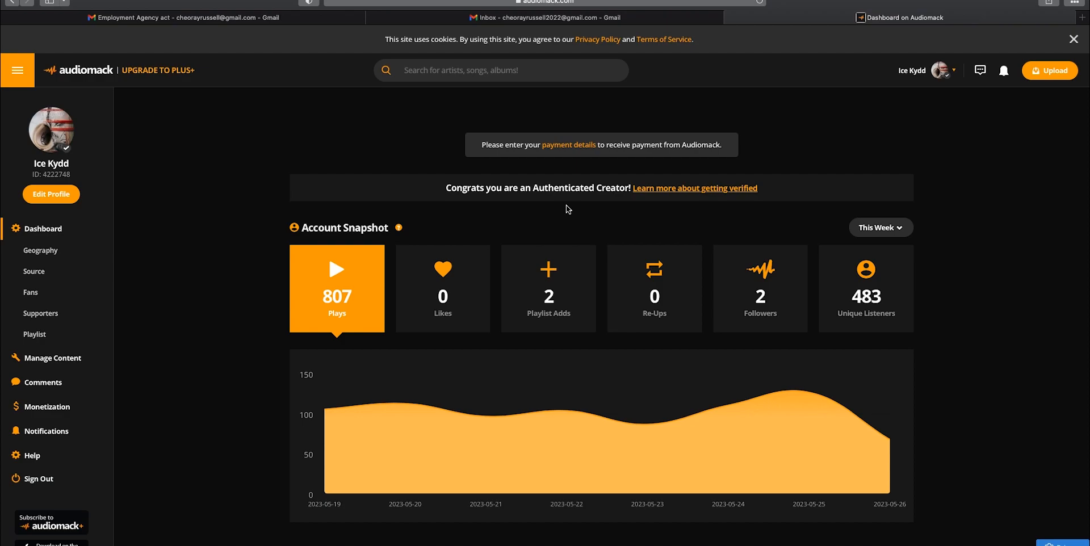
{"action": "mouse_move", "coordinate": [625, 181]}
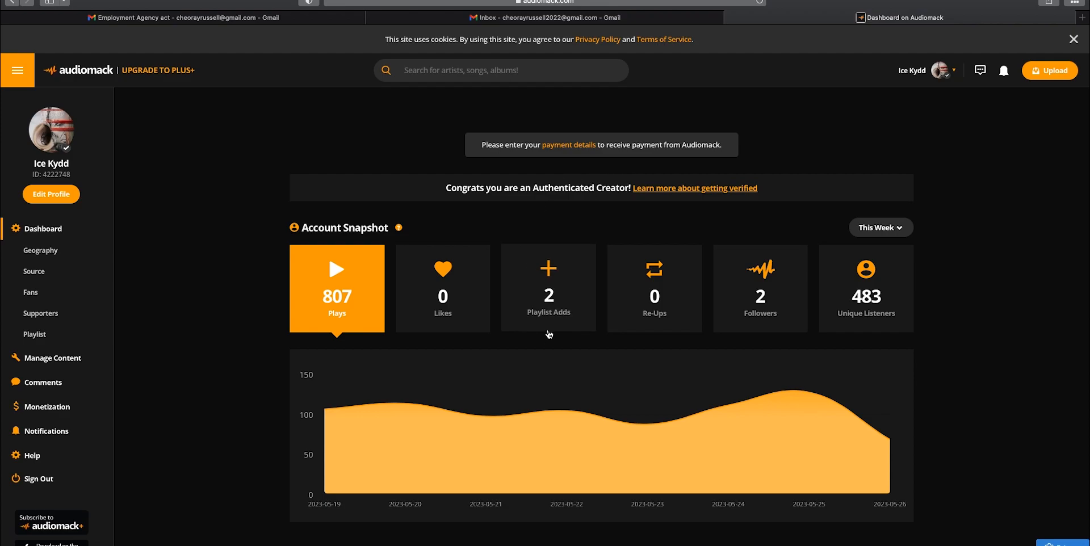
{"action": "mouse_move", "coordinate": [556, 323]}
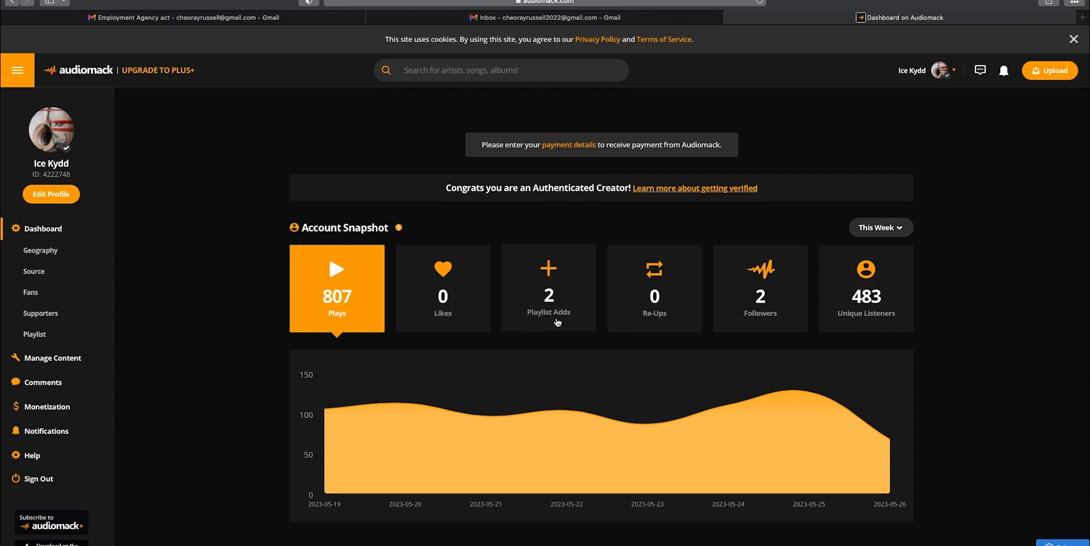
Step: Scroll down past the play chart and listener breakdown to Top Performing Content
{"action": "scroll", "scroll_direction": "down", "scroll_amount": 3}
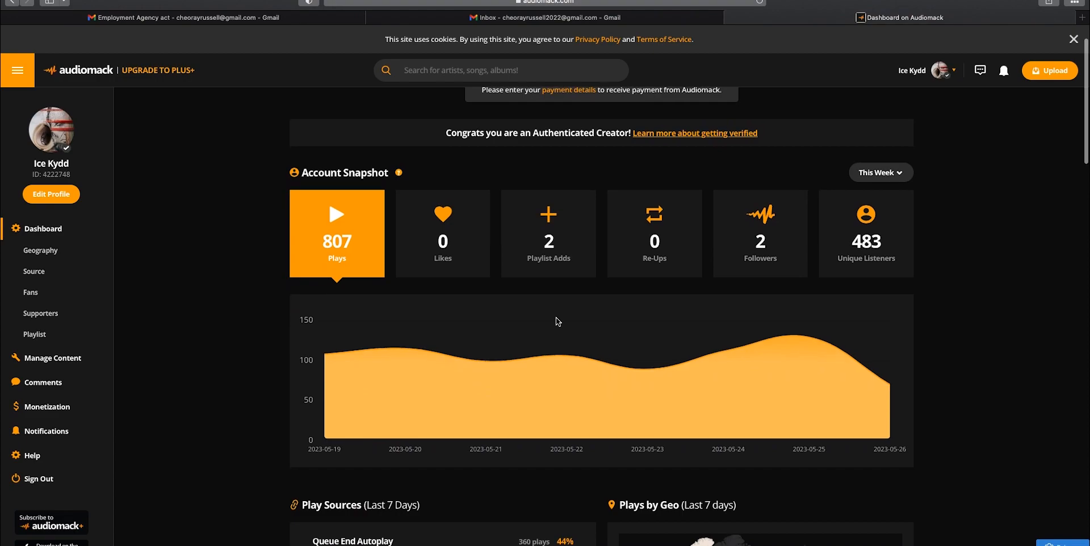
{"action": "scroll", "scroll_direction": "down", "scroll_amount": 3}
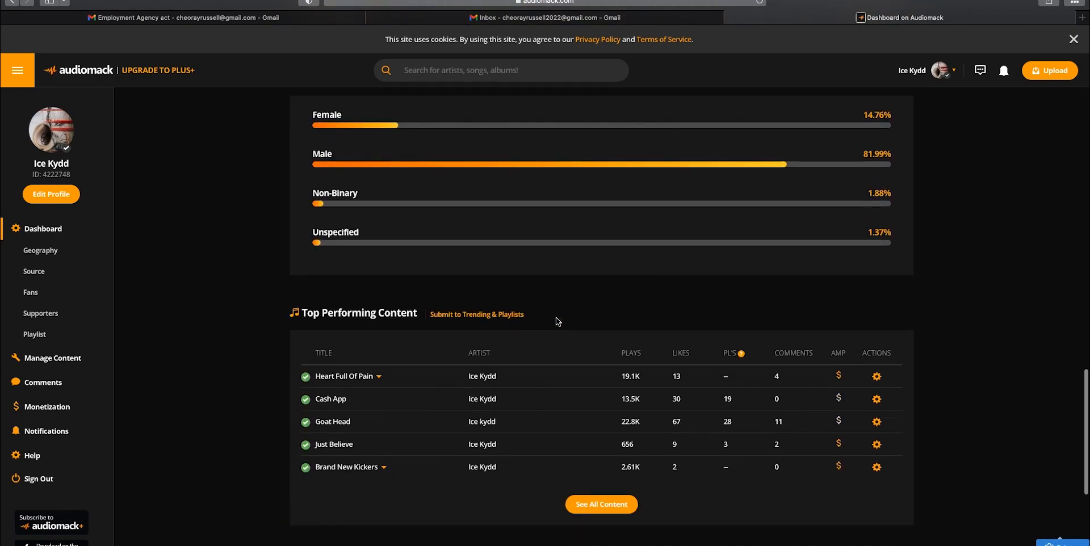
{"action": "scroll", "scroll_direction": "down", "scroll_amount": 3}
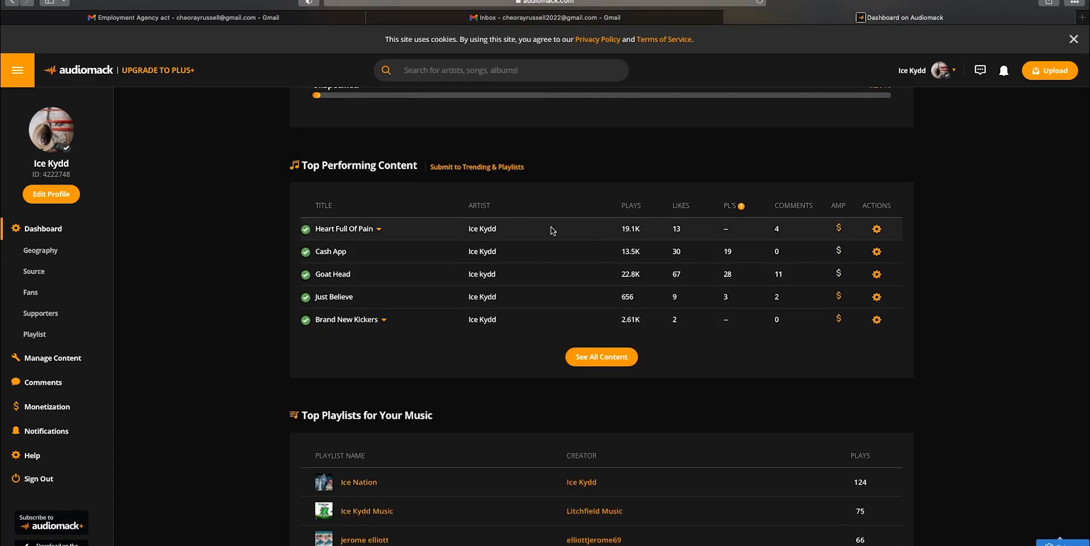
Step: Review the All Music list in Manage Content with each song's monetization status
{"action": "left_click", "coordinate": [53, 358]}
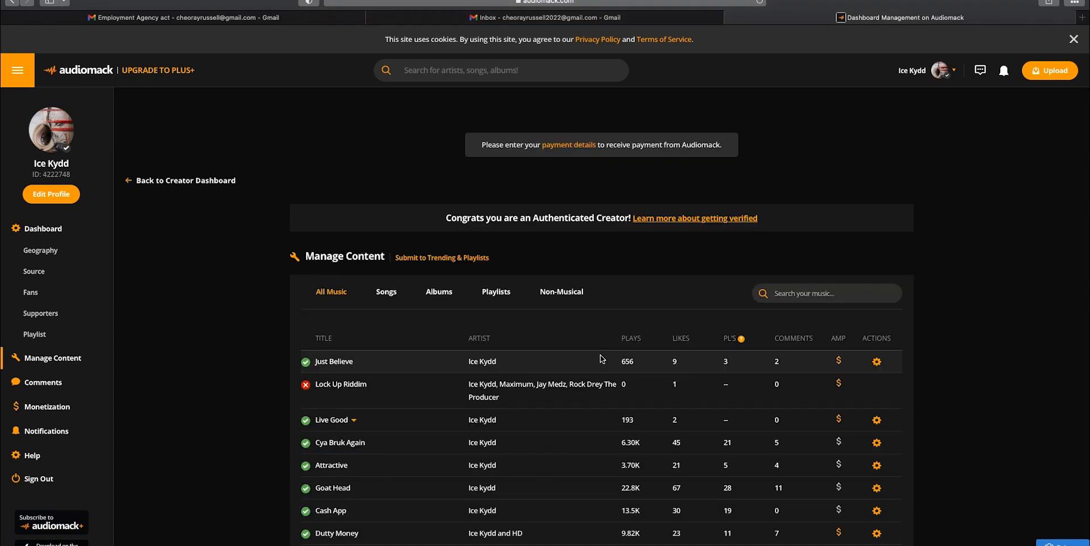
{"action": "scroll", "scroll_direction": "down", "scroll_amount": 3}
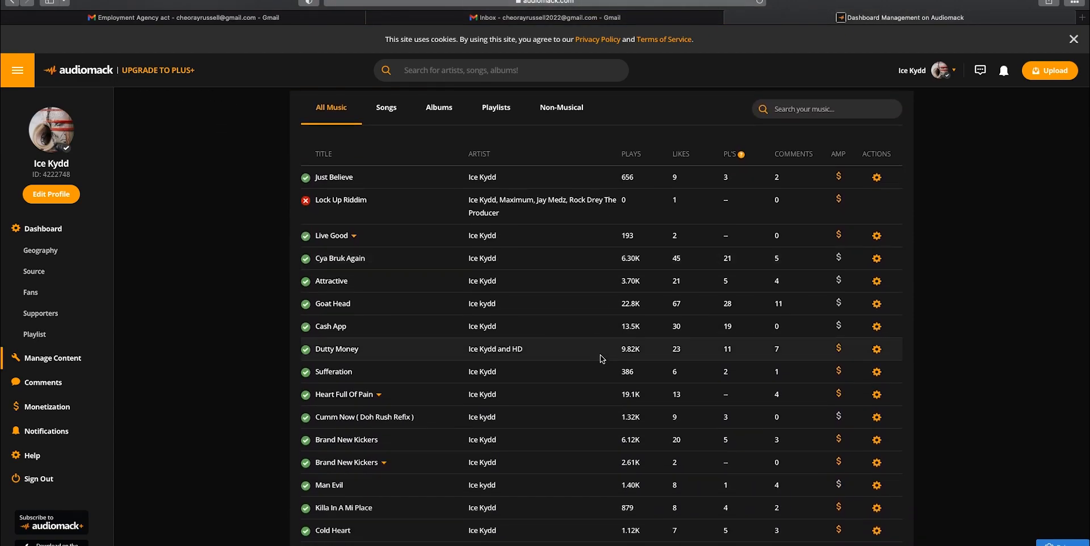
{"action": "scroll", "scroll_direction": "down", "scroll_amount": 3}
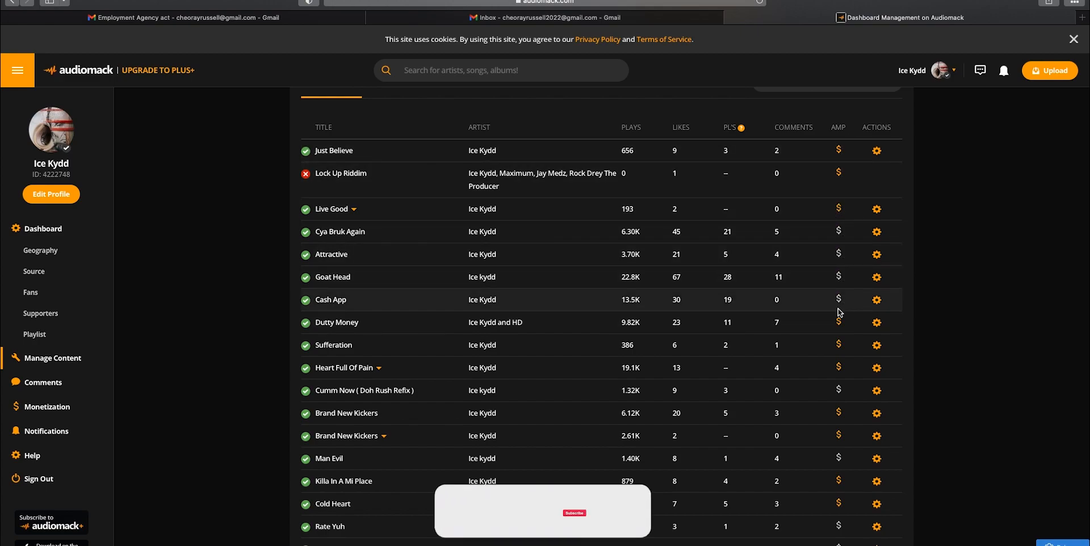
{"action": "scroll", "scroll_direction": "down", "scroll_amount": 3}
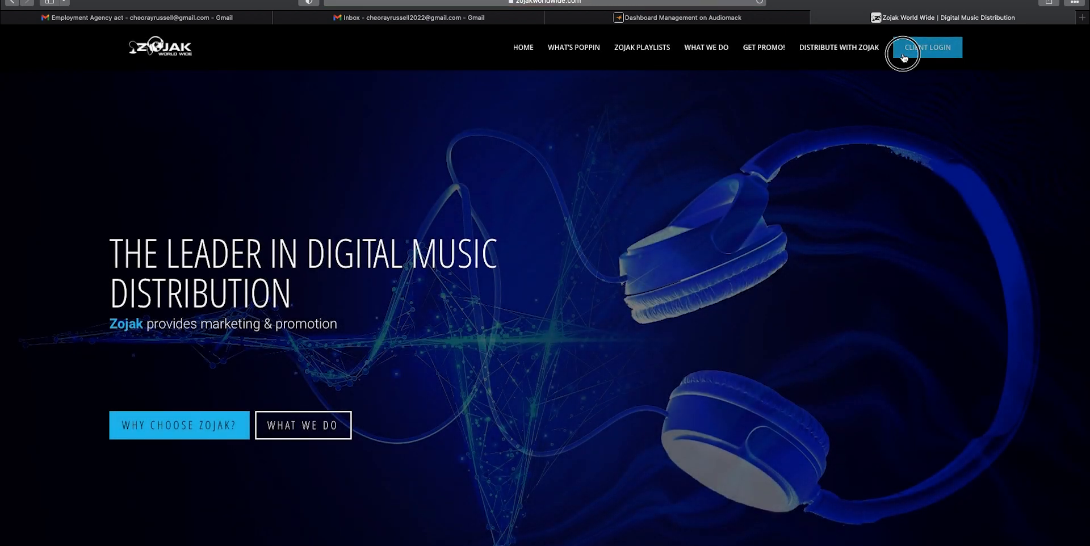
Step: Attempt Client Login with the first saved autofill account, which is rejected
{"action": "left_click", "coordinate": [928, 47]}
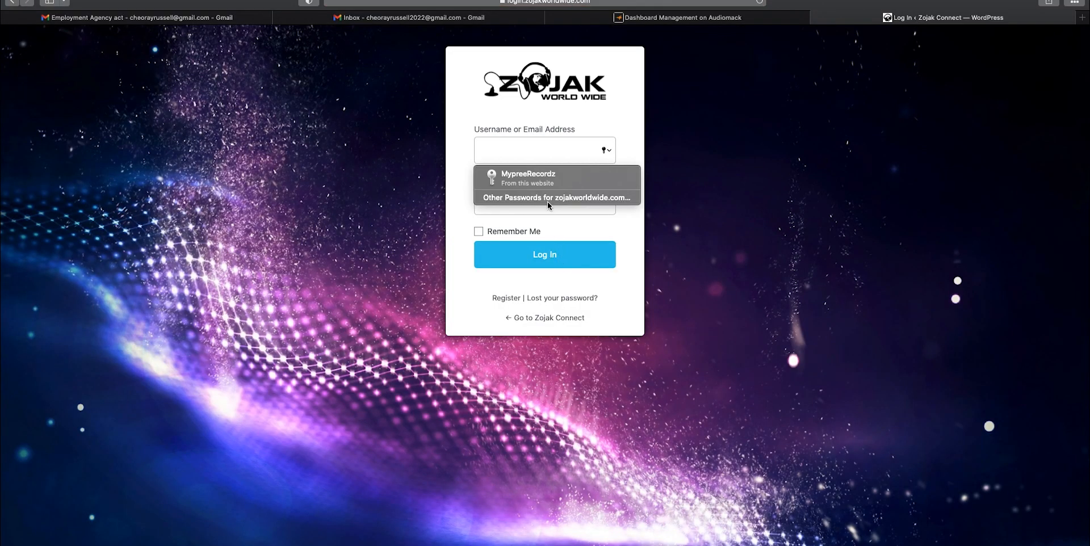
{"action": "type", "text": "o"}
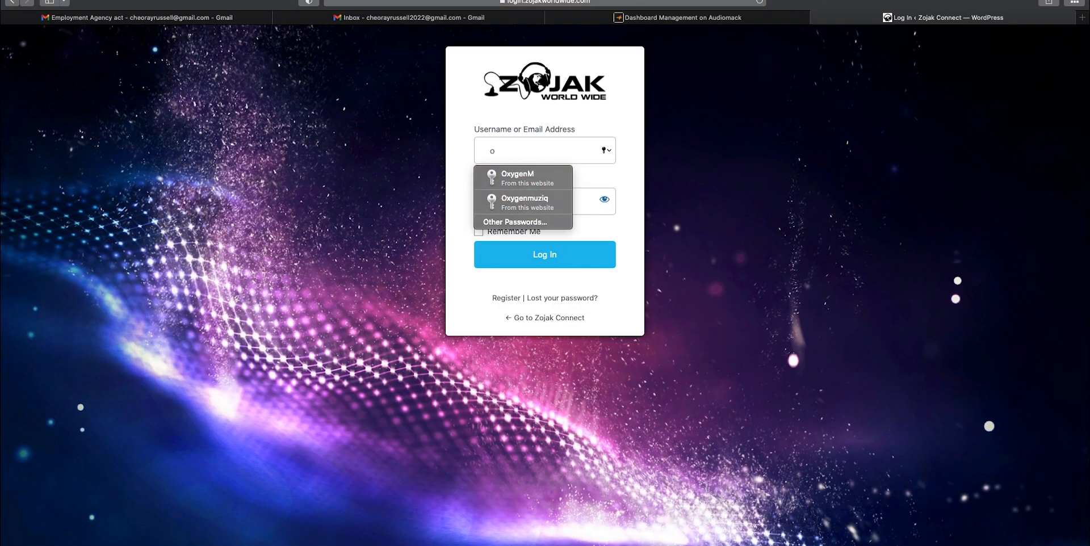
{"action": "left_click", "coordinate": [517, 178]}
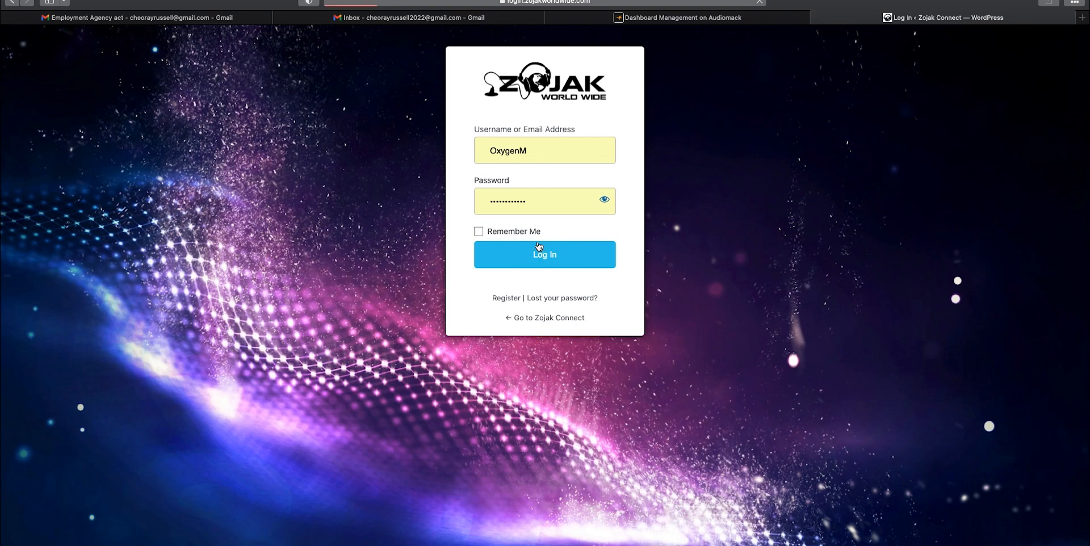
{"action": "left_click", "coordinate": [545, 254]}
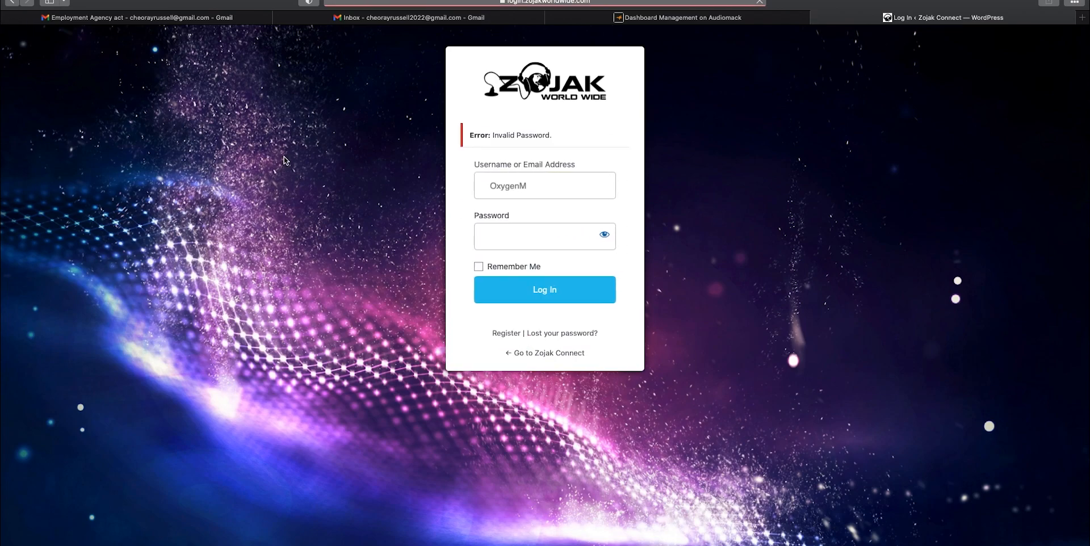
Step: Log in with the other saved account to reach the Zojak Connect dashboard
{"action": "left_click", "coordinate": [545, 185]}
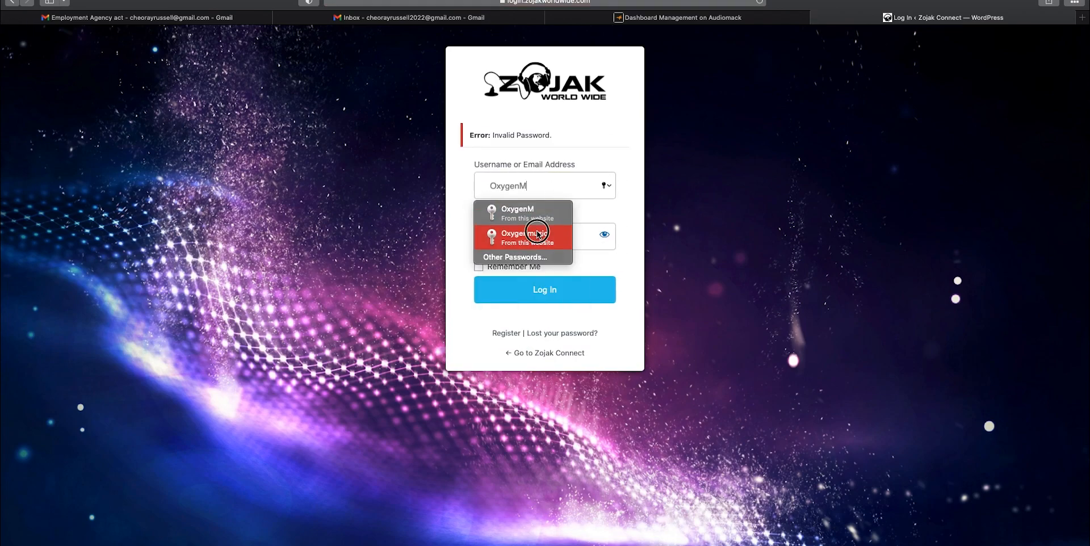
{"action": "left_click", "coordinate": [523, 238]}
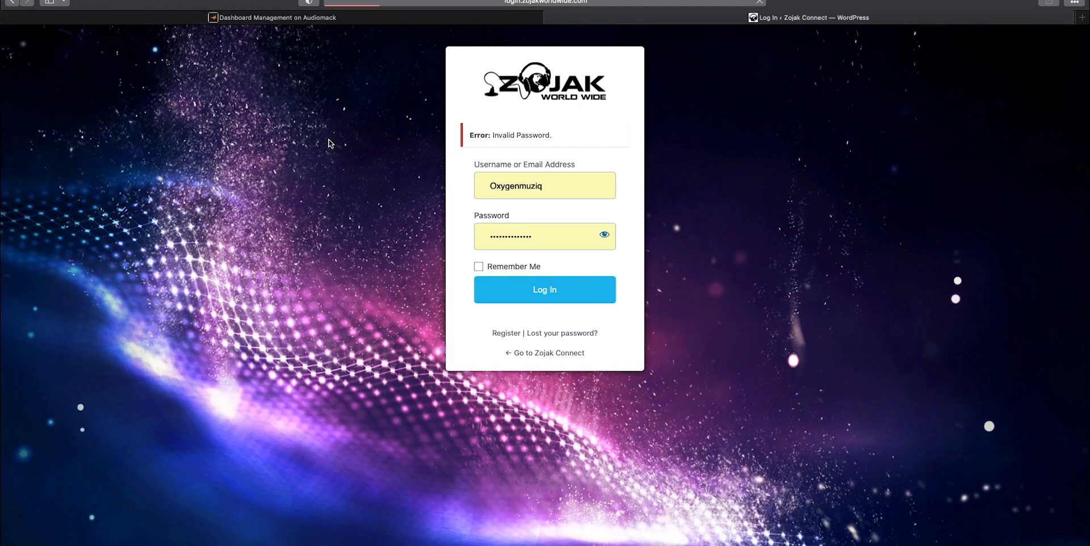
{"action": "left_click", "coordinate": [545, 290]}
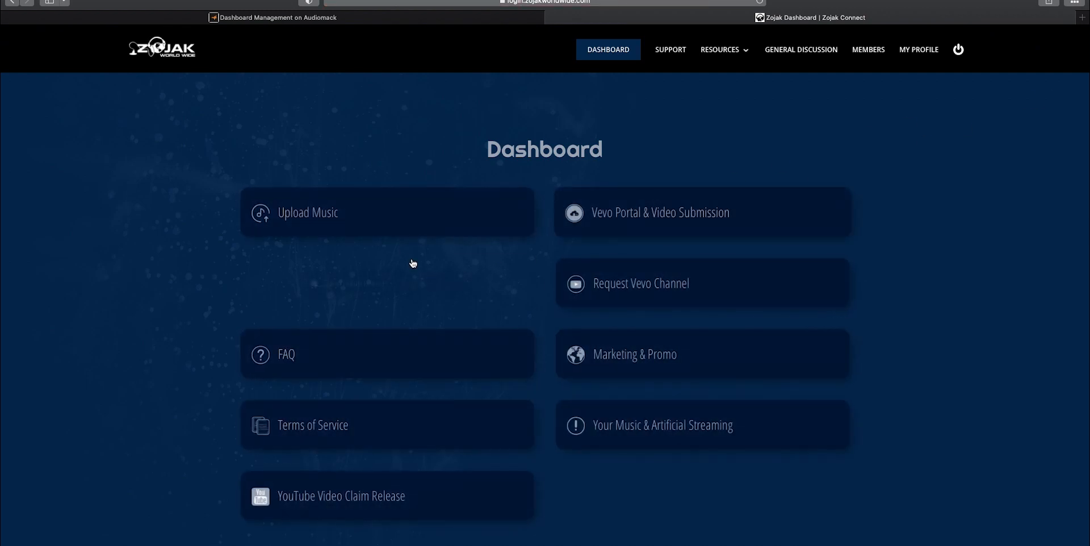
Step: Launch the distribution dashboard via Upload Music, showing the 13-album catalog card
{"action": "left_click", "coordinate": [307, 212]}
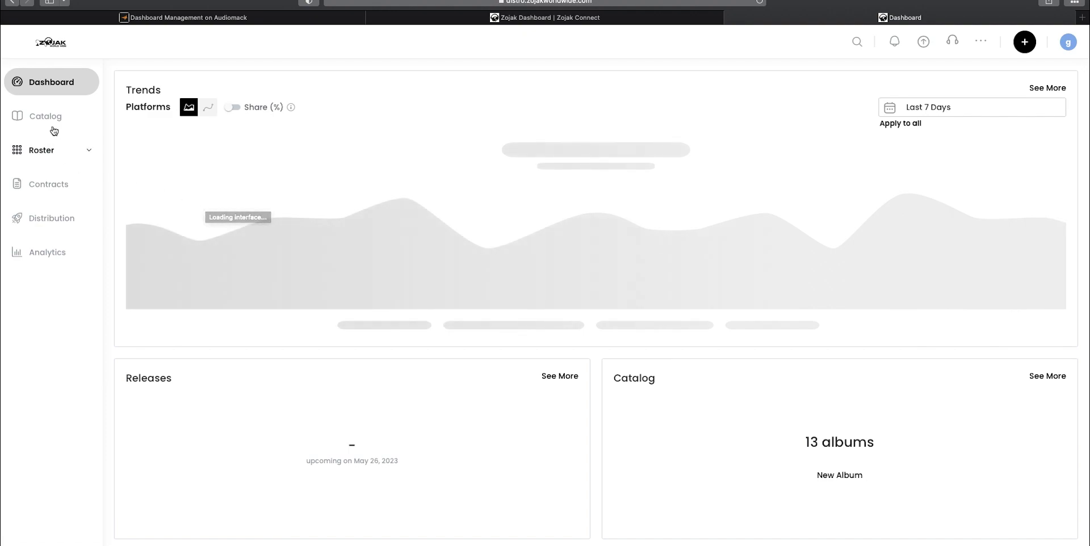
Step: Browse the 13-album catalog, then sign out from the account menu
{"action": "left_click", "coordinate": [45, 116]}
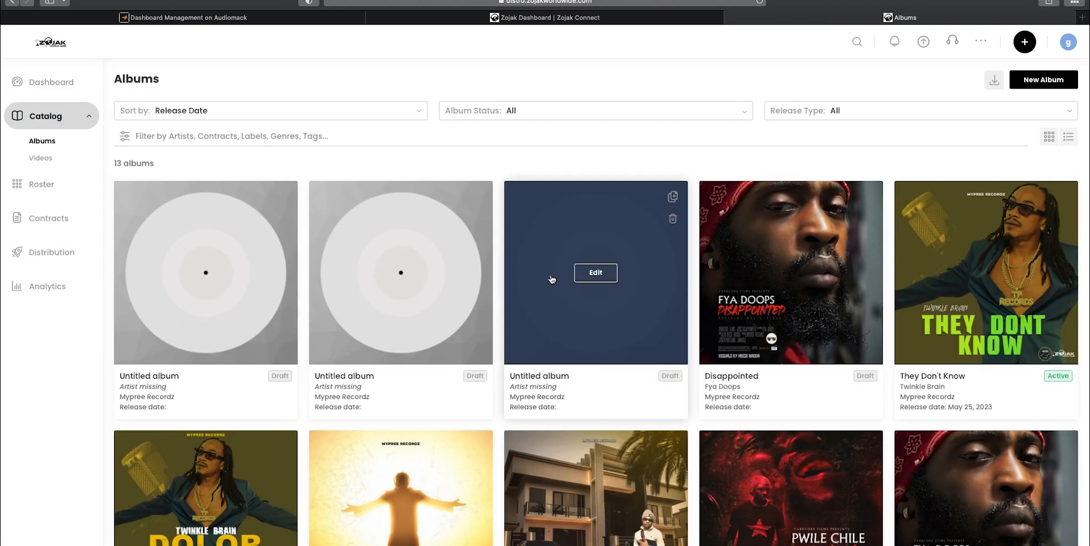
{"action": "scroll", "scroll_direction": "down", "scroll_amount": 3}
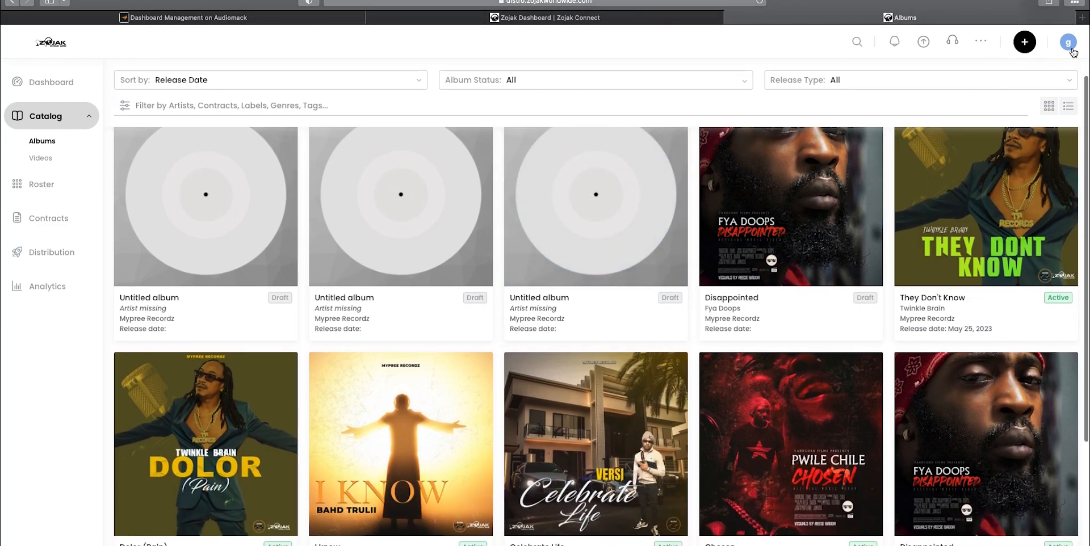
{"action": "left_click", "coordinate": [1069, 42]}
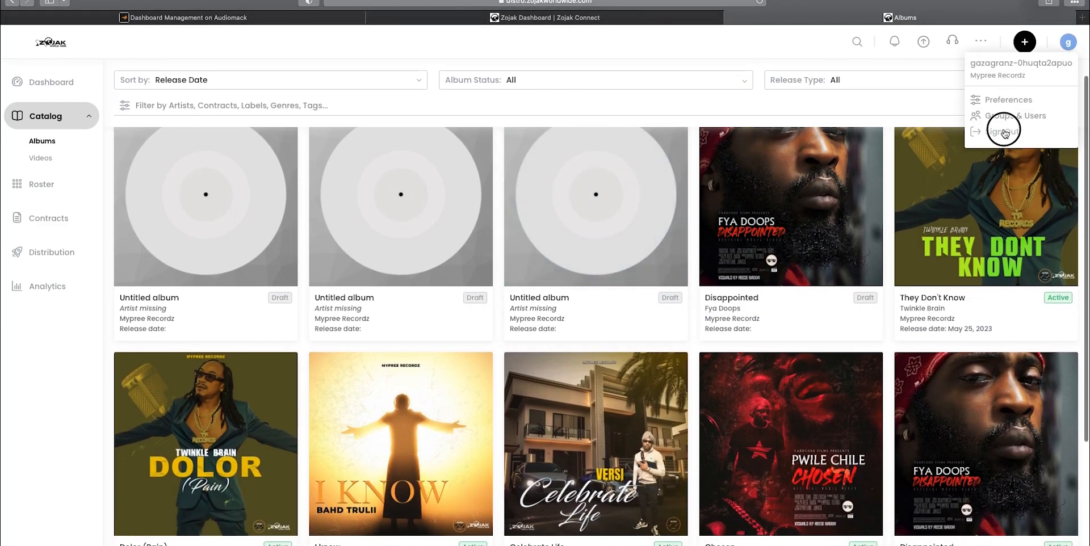
Step: Sign in with the other account's username and password to reach the 49-album dashboard
{"action": "left_click", "coordinate": [1004, 131]}
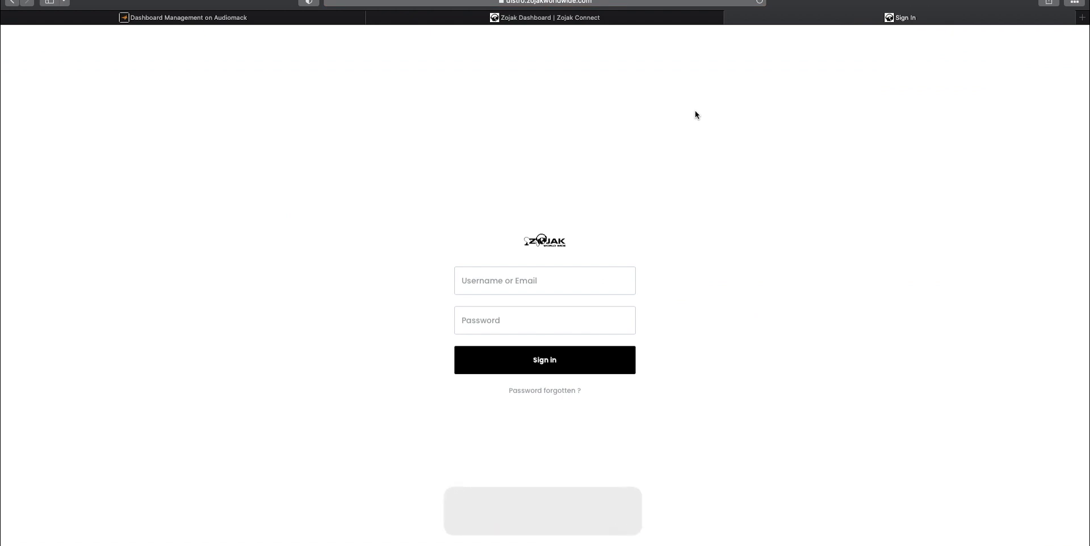
{"action": "left_click", "coordinate": [544, 281]}
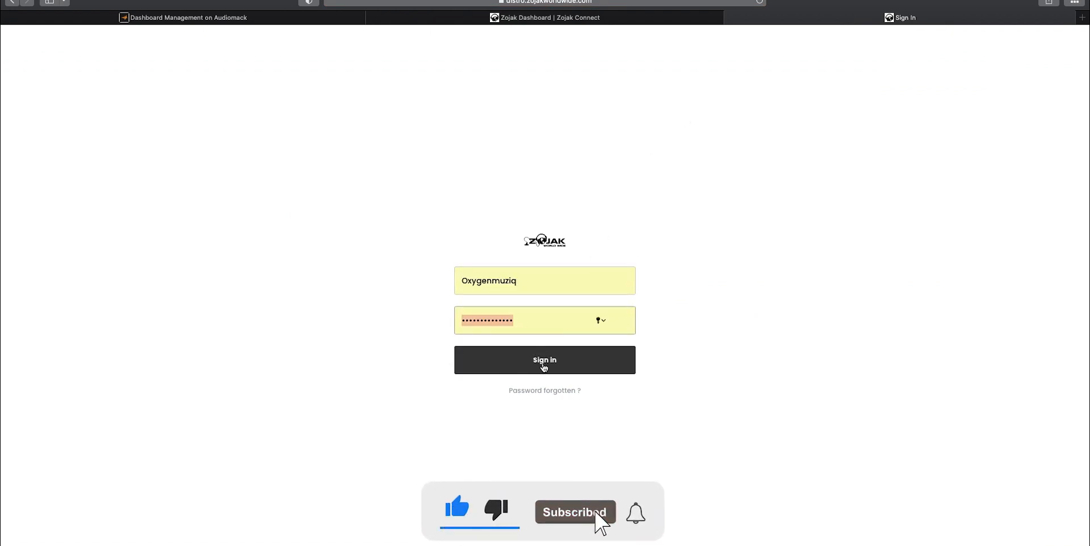
{"action": "left_click", "coordinate": [544, 360]}
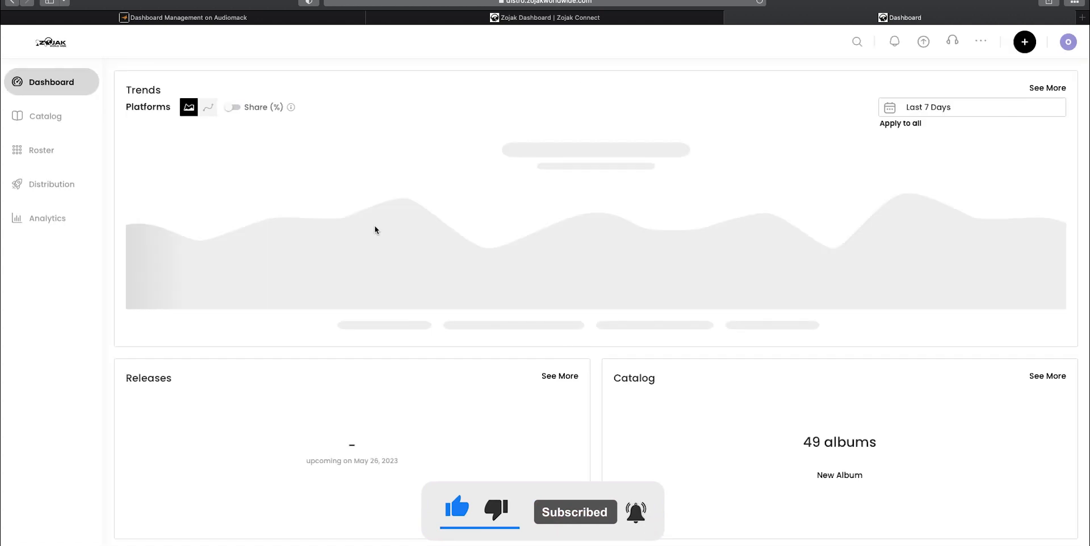
Step: Browse through the 49 released titles in the Catalog albums grid
{"action": "left_click", "coordinate": [44, 116]}
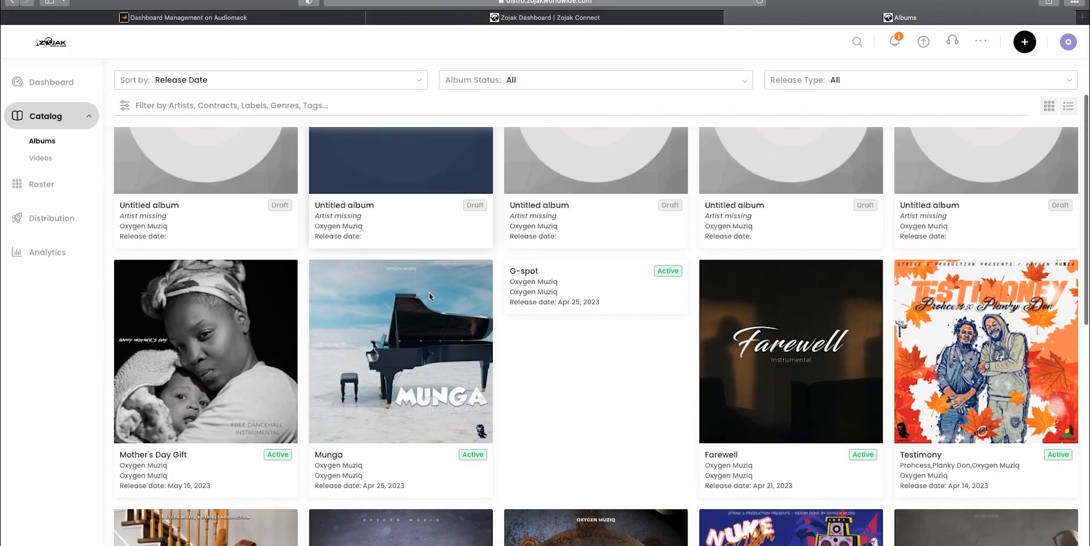
{"action": "scroll", "scroll_direction": "down", "scroll_amount": 3}
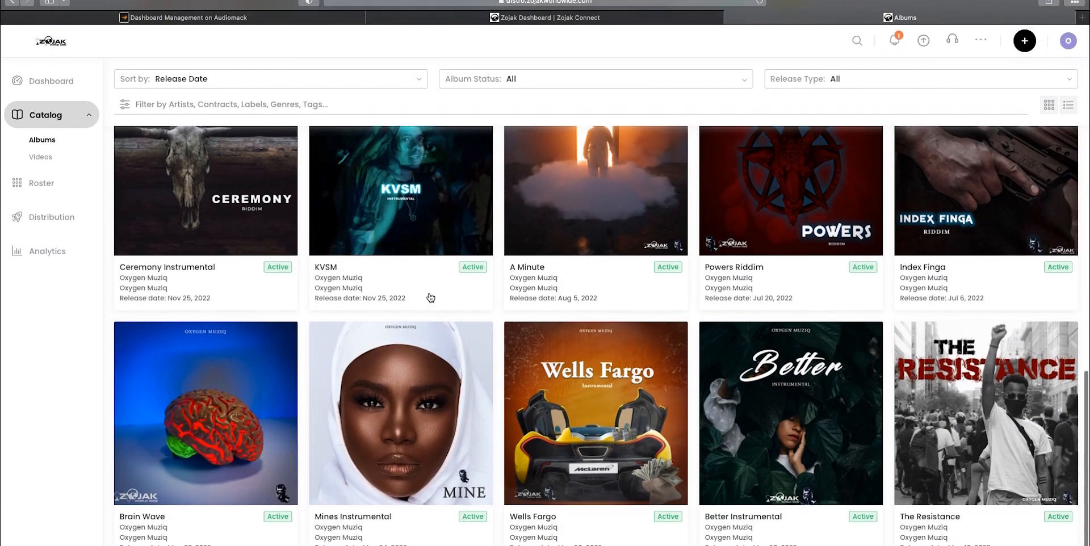
{"action": "mouse_move", "coordinate": [600, 215]}
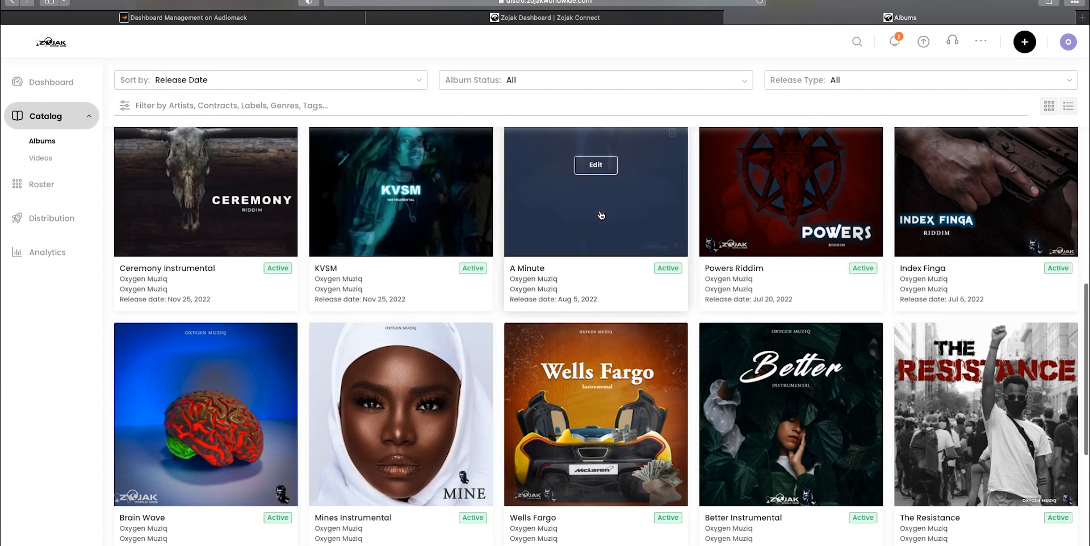
{"action": "scroll", "scroll_direction": "down", "scroll_amount": 3}
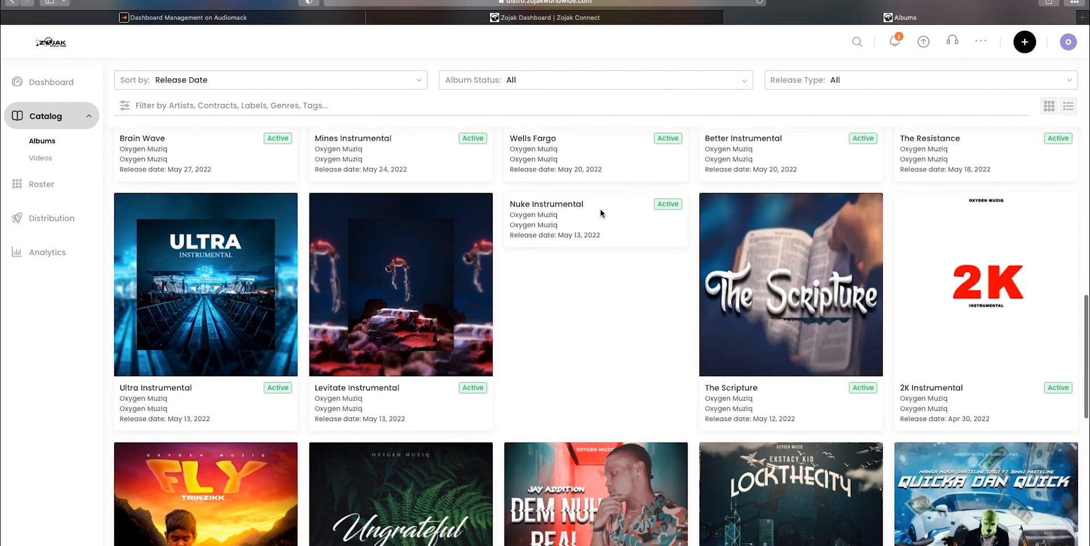
{"action": "scroll", "scroll_direction": "down", "scroll_amount": 3}
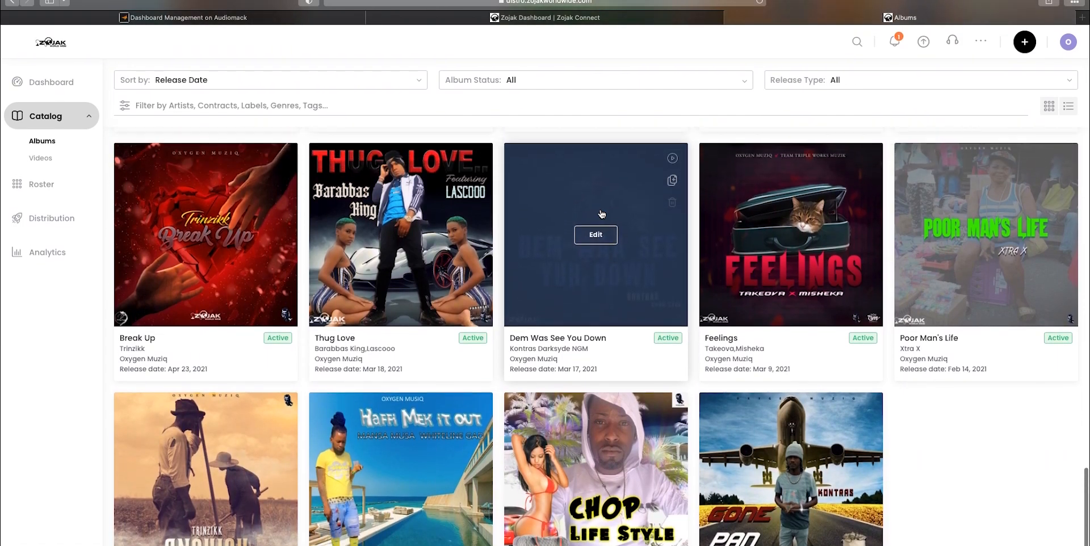
{"action": "scroll", "scroll_direction": "down", "scroll_amount": 3}
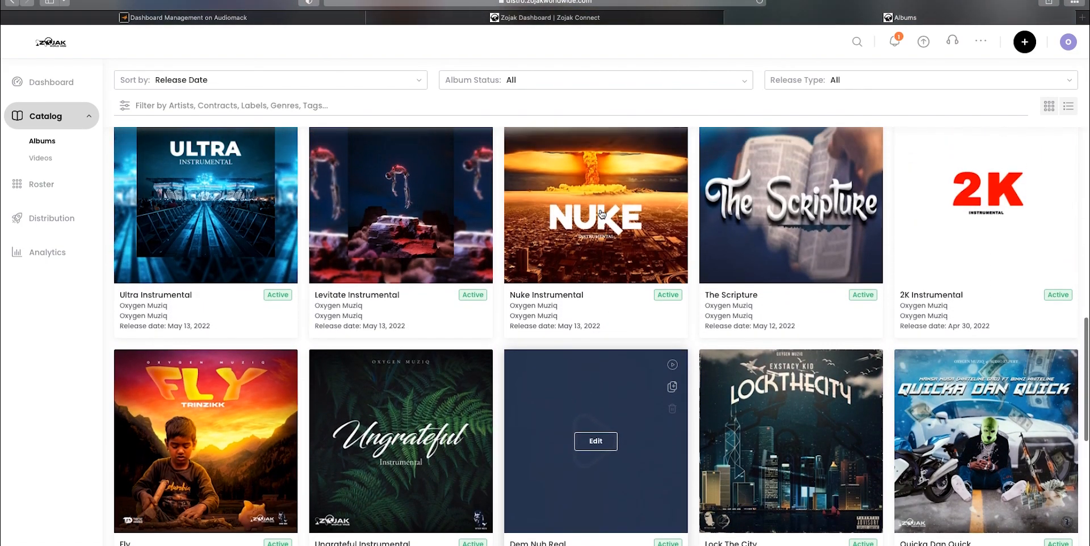
{"action": "scroll", "scroll_direction": "down", "scroll_amount": 3}
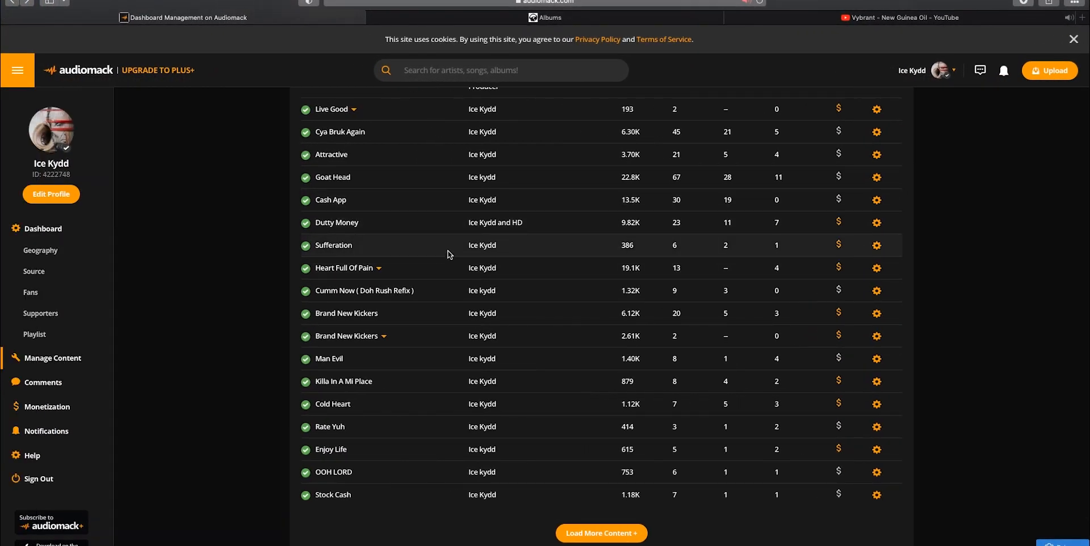
{"action": "mouse_move", "coordinate": [354, 475]}
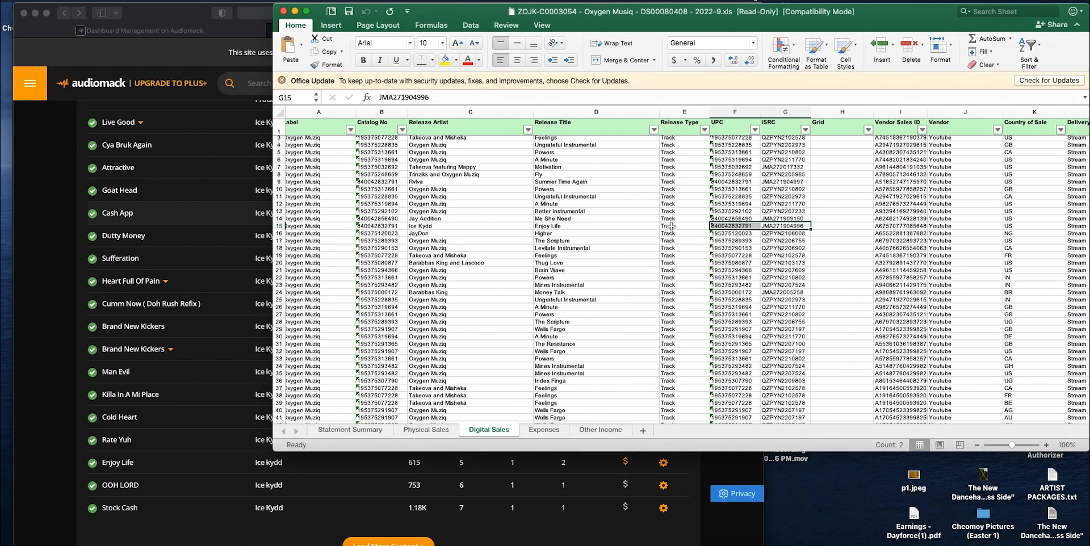
Step: Scroll the Digital Sales sheet to rows 80–120 with Feelings, Thug Love and Motivation codes
{"action": "scroll", "scroll_direction": "down", "scroll_amount": 3}
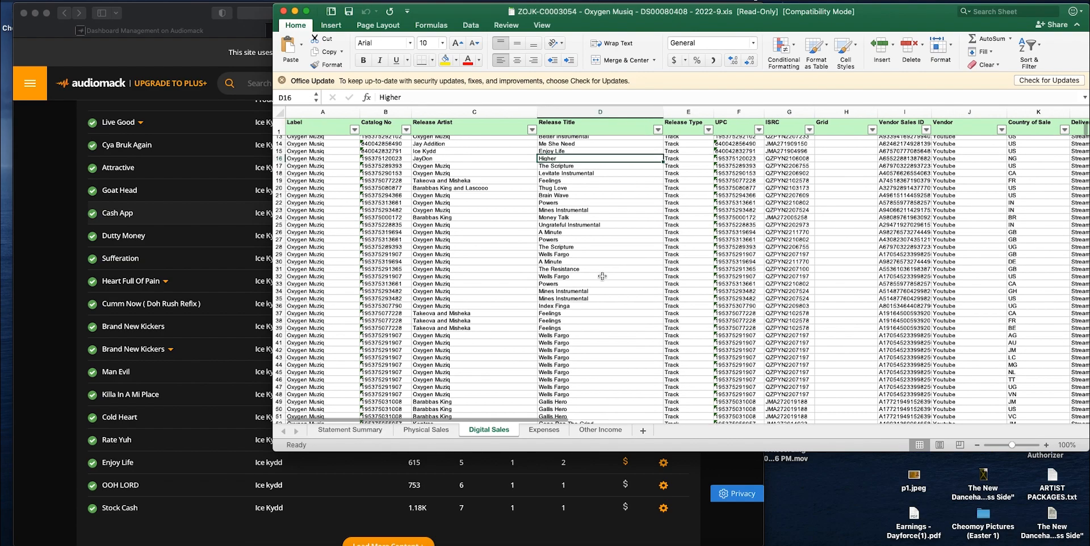
{"action": "scroll", "scroll_direction": "down", "scroll_amount": 3}
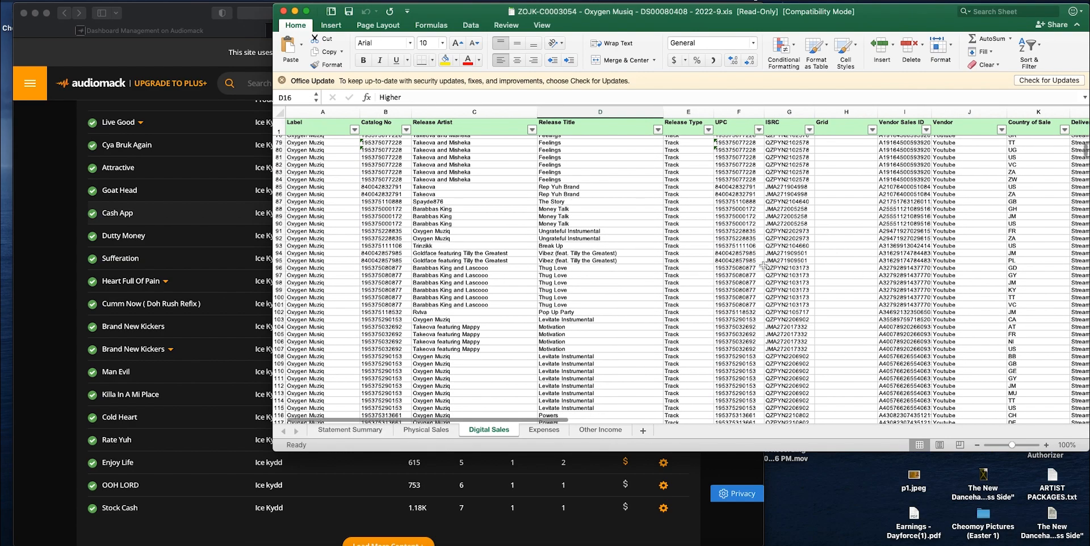
{"action": "mouse_move", "coordinate": [757, 289]}
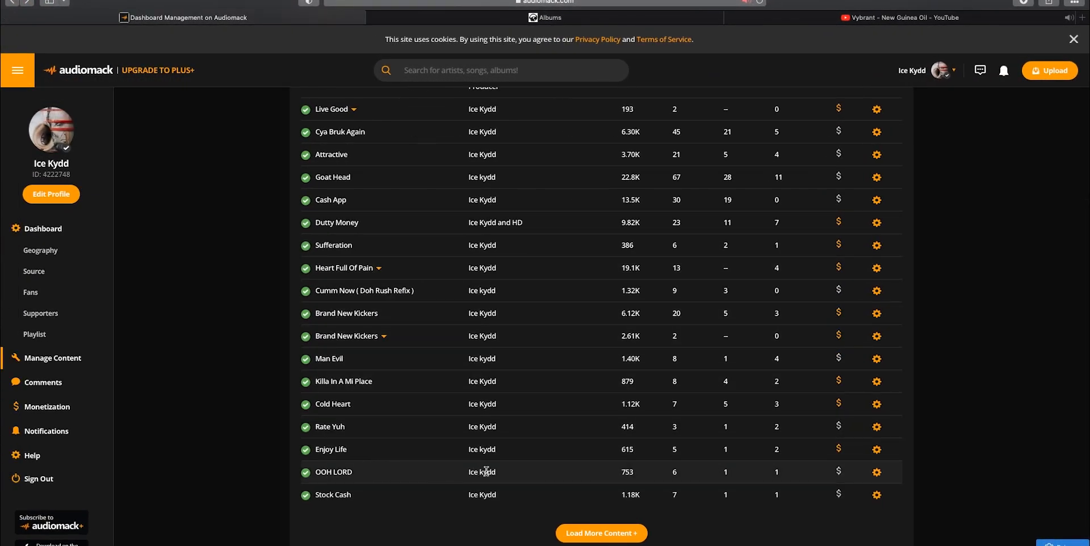
{"action": "mouse_move", "coordinate": [839, 466]}
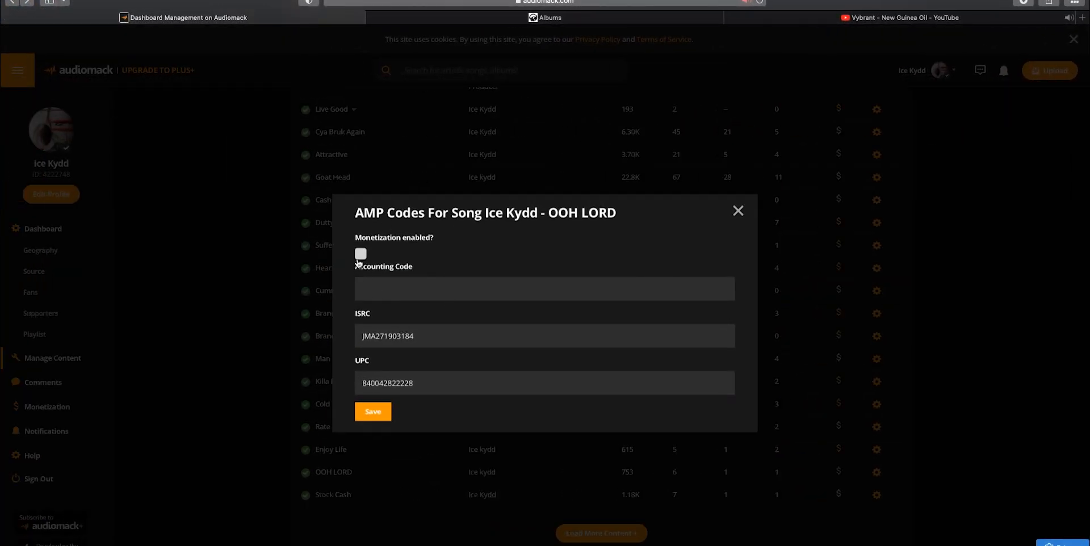
Step: Enable and save monetization for OOH LORD, then for Stock Cash
{"action": "left_click", "coordinate": [360, 254]}
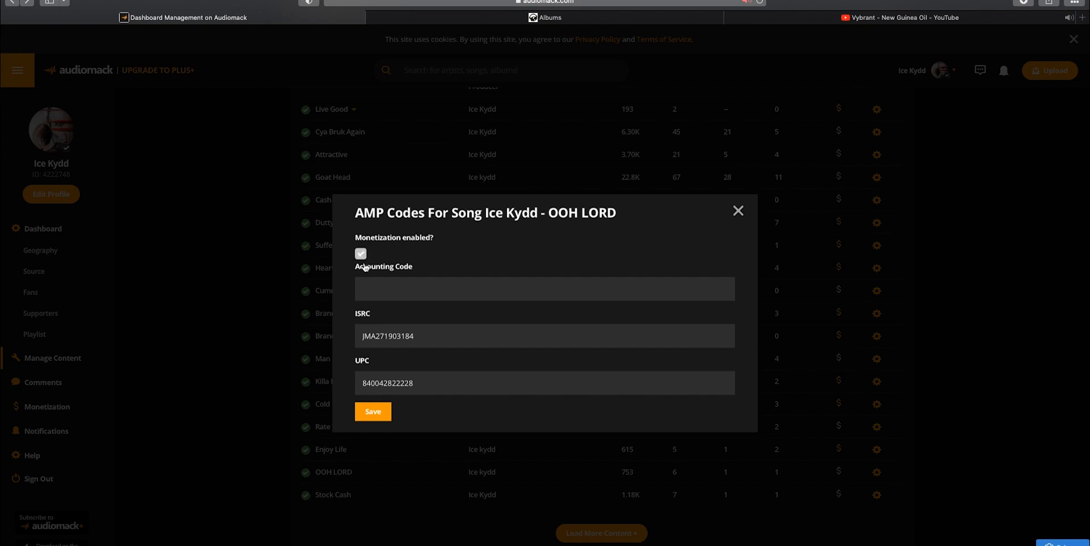
{"action": "left_click", "coordinate": [737, 211]}
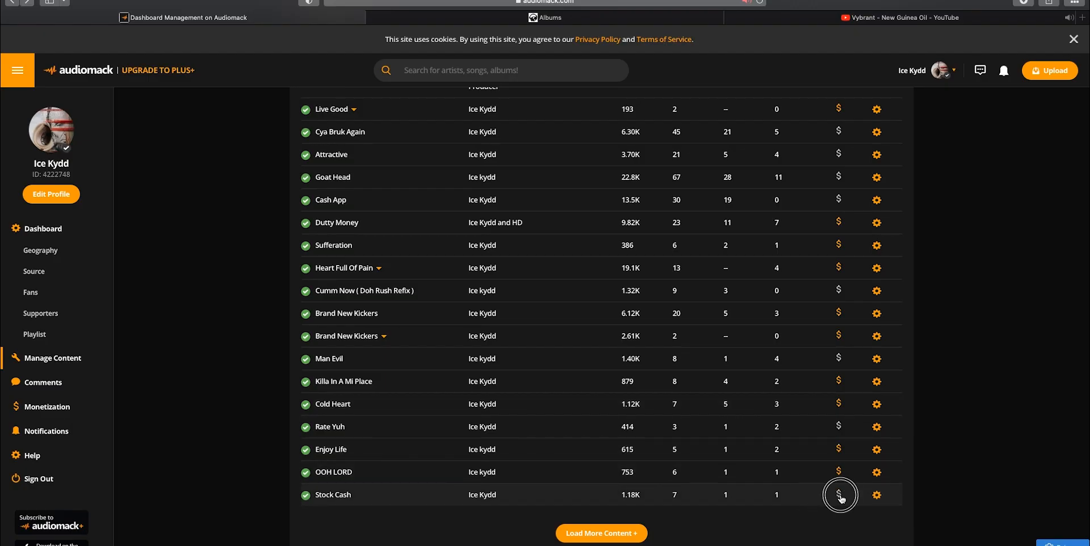
{"action": "left_click", "coordinate": [838, 495]}
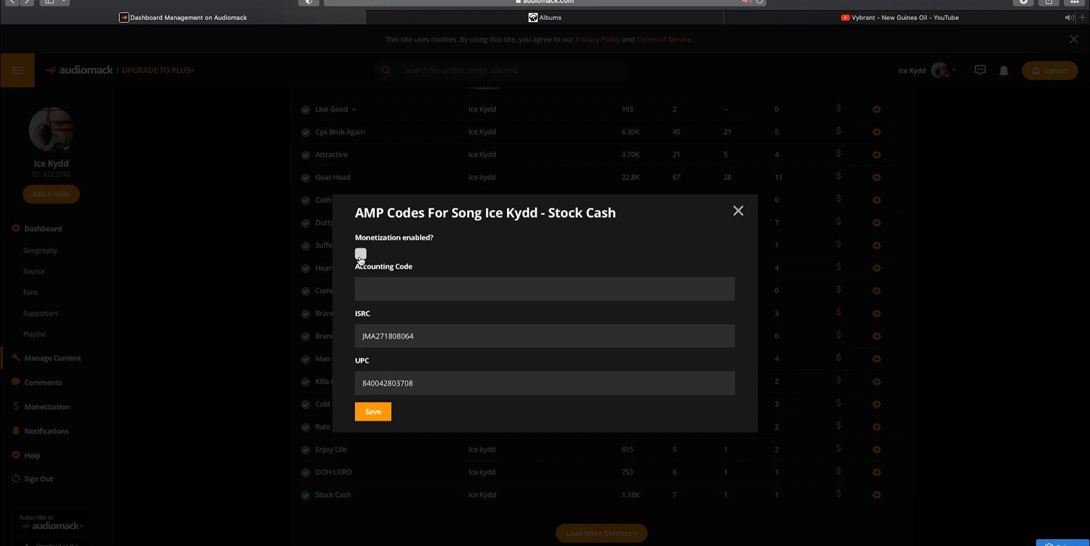
{"action": "left_click", "coordinate": [738, 211]}
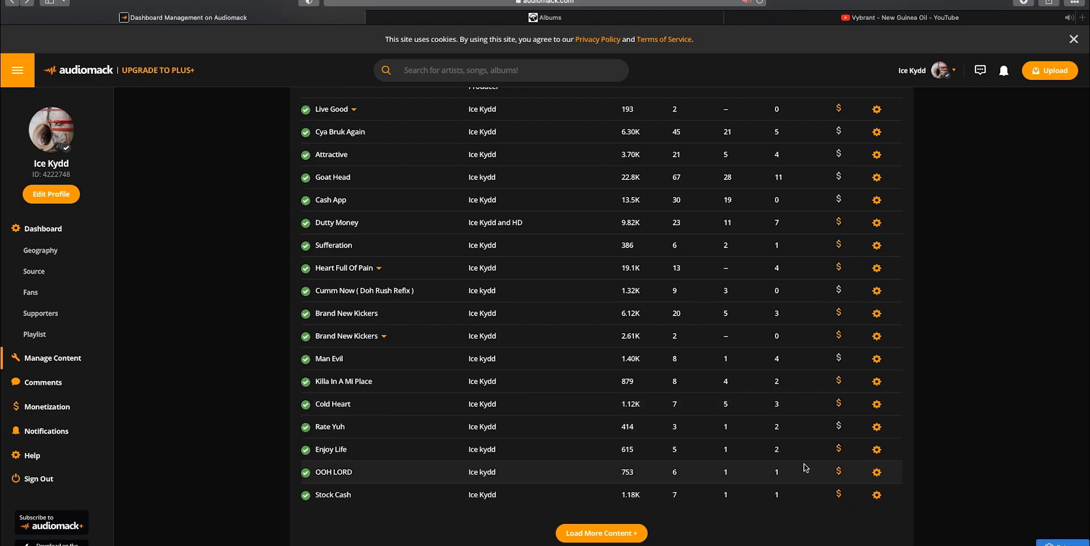
Step: Enable monetization for Rate Yuh and dismiss Man Evil's empty AMP Codes panel
{"action": "left_click", "coordinate": [876, 427]}
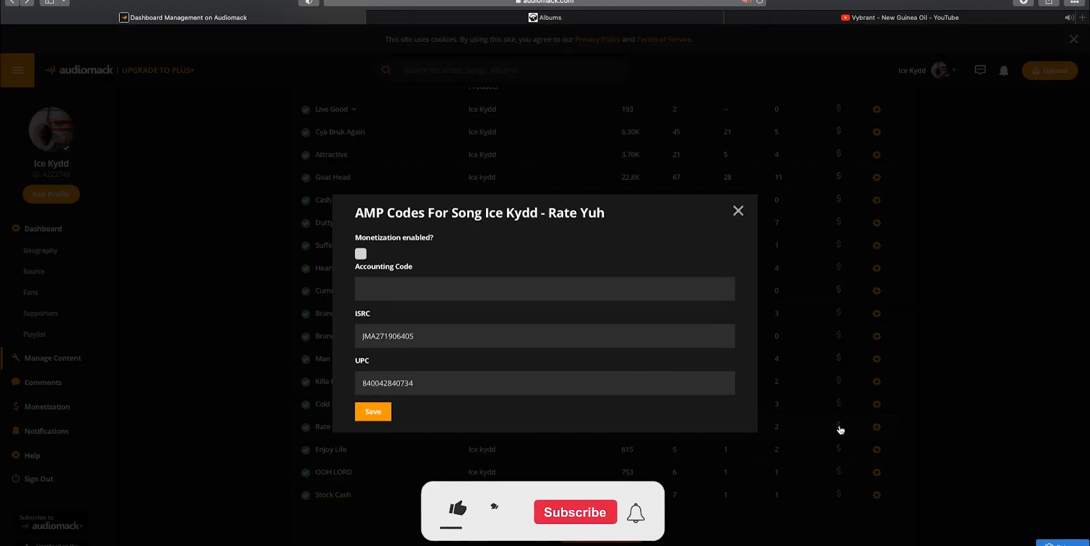
{"action": "left_click", "coordinate": [360, 254]}
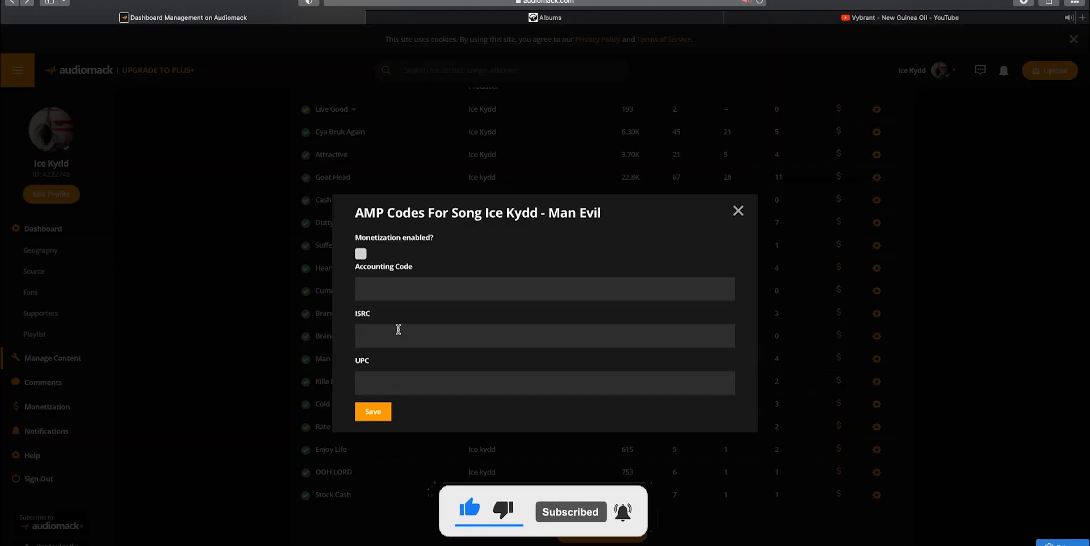
{"action": "left_click", "coordinate": [737, 211]}
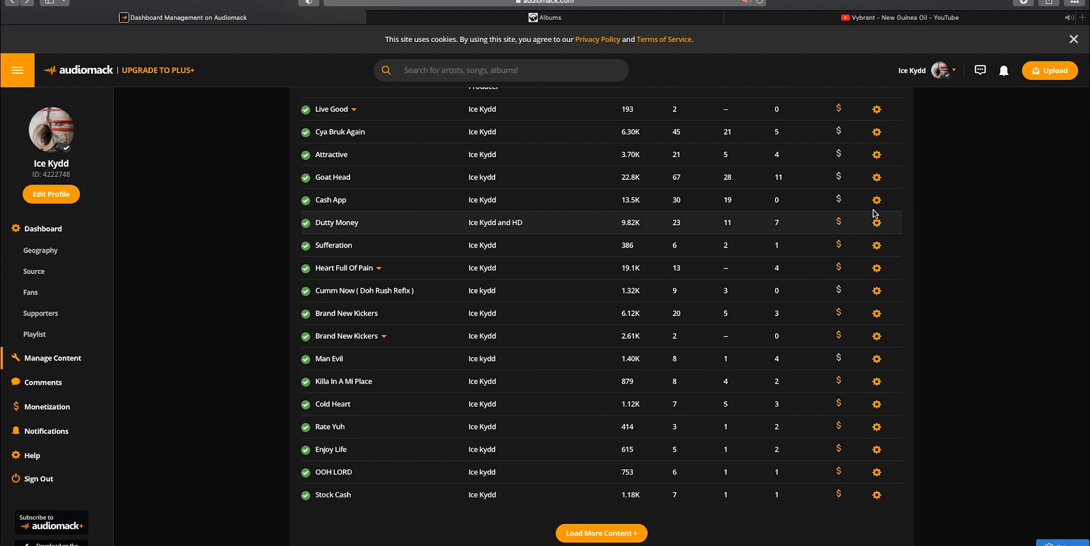
{"action": "mouse_move", "coordinate": [569, 129]}
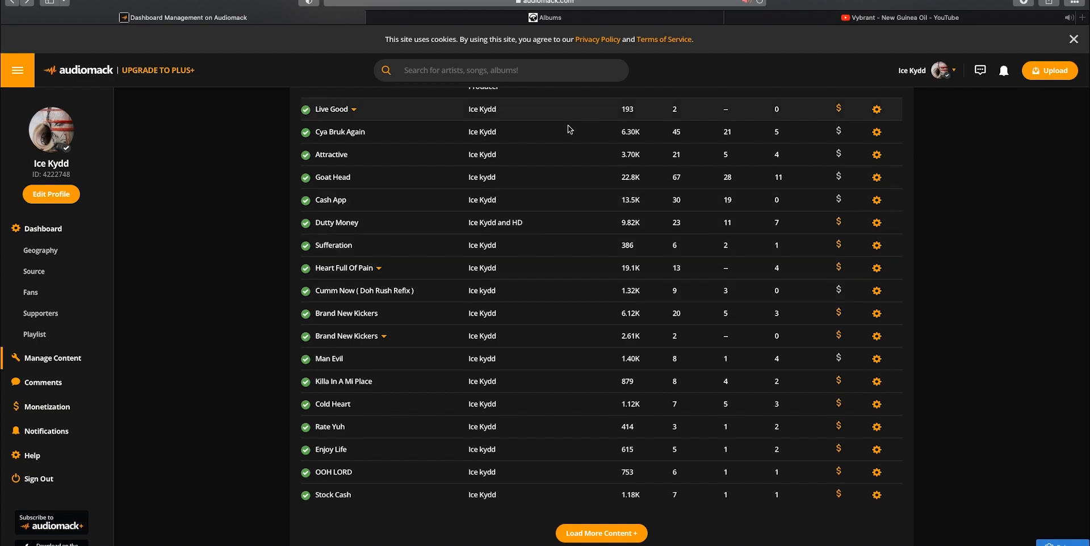
{"action": "mouse_move", "coordinate": [923, 82]}
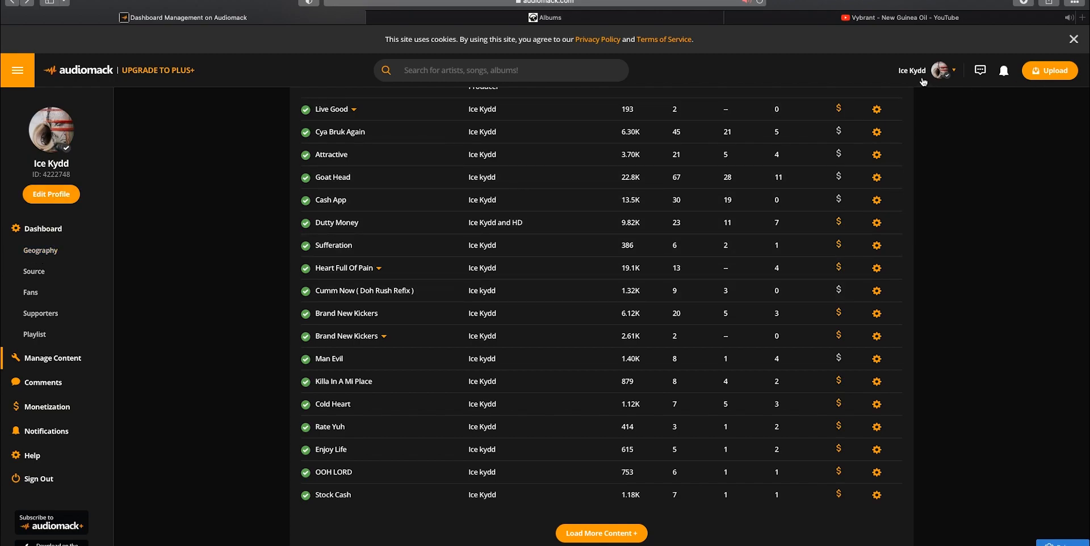